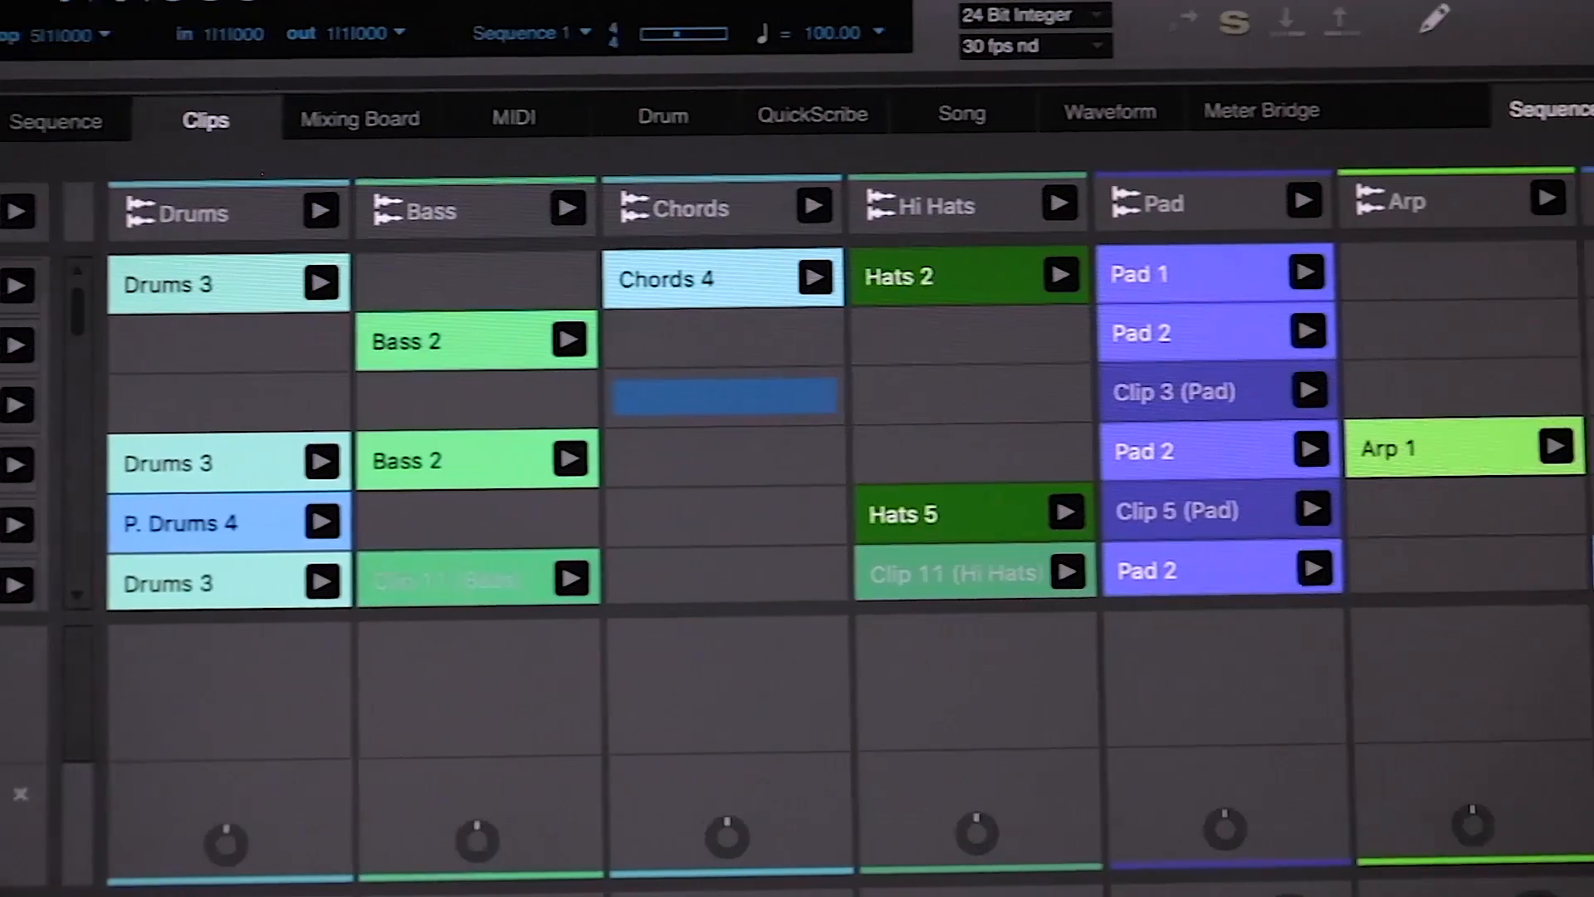
- Scroll the clip grid to reach the Bass track's Scene 3 slot for Bass 3
scroll("right", 3)
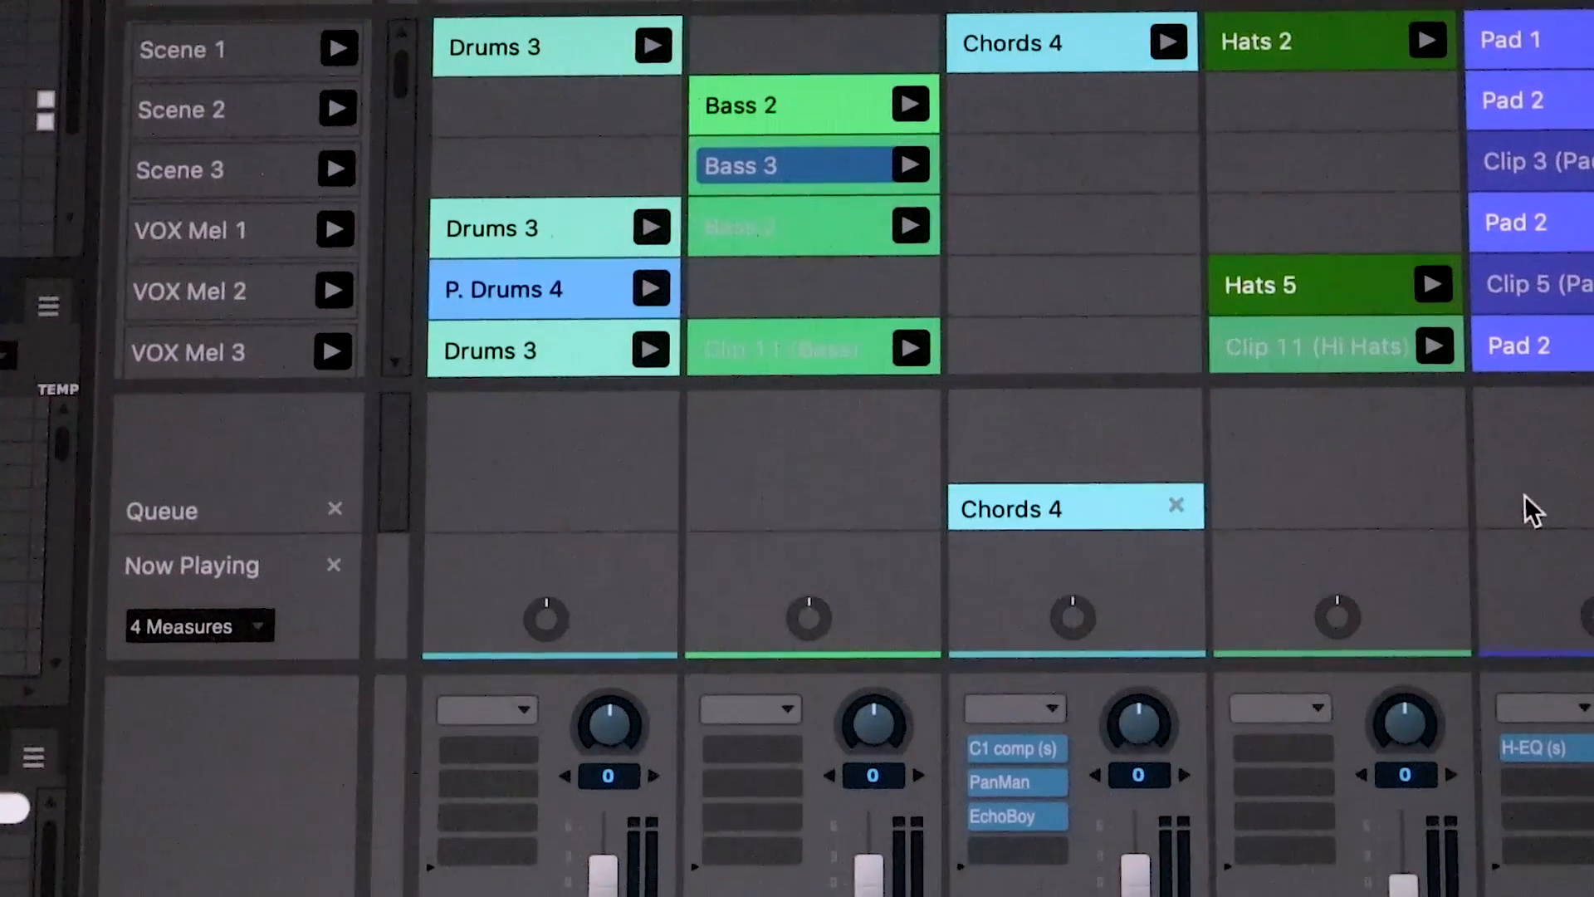
scroll("down", 3)
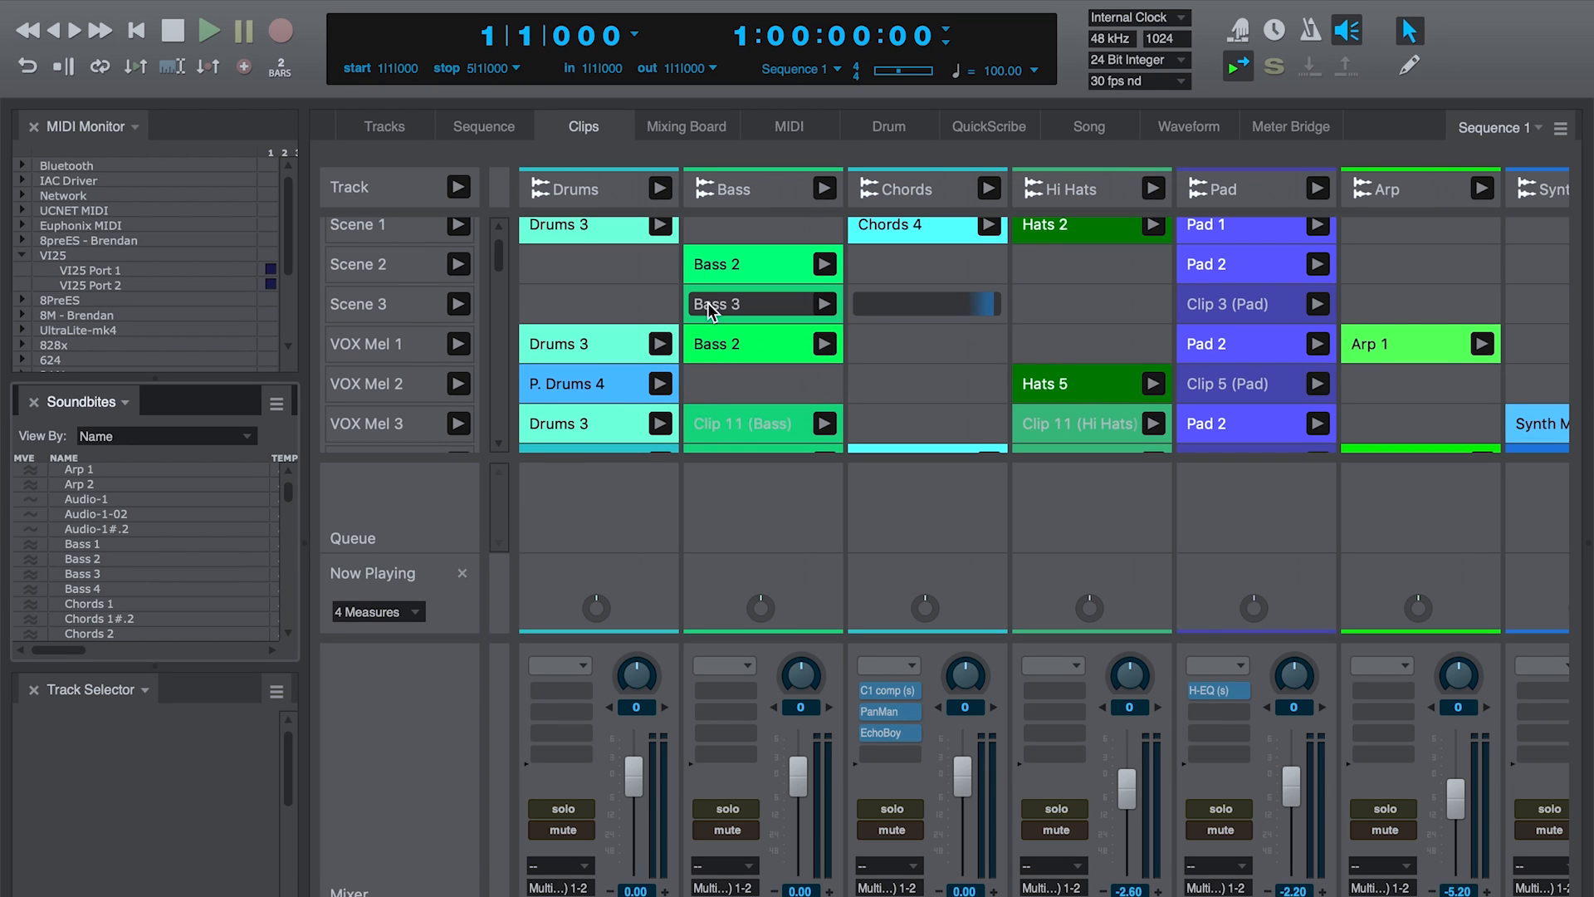
mouse_move(652, 312)
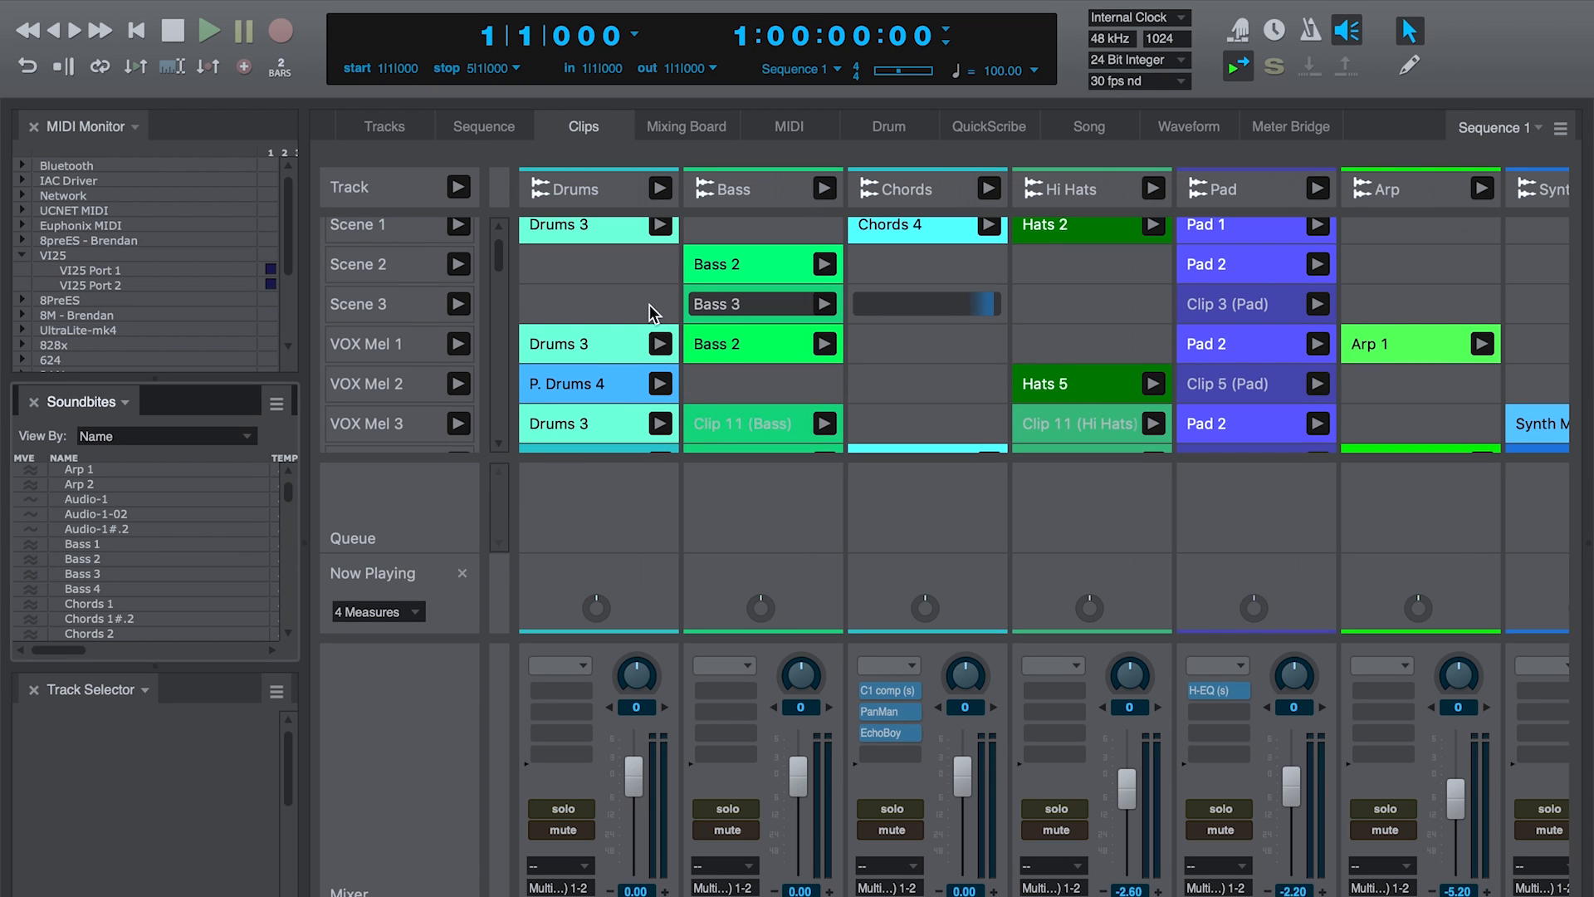
- View the Pad track in the Sequence timeline, then launch Chords 4 from the Clips grid
left_click(484, 126)
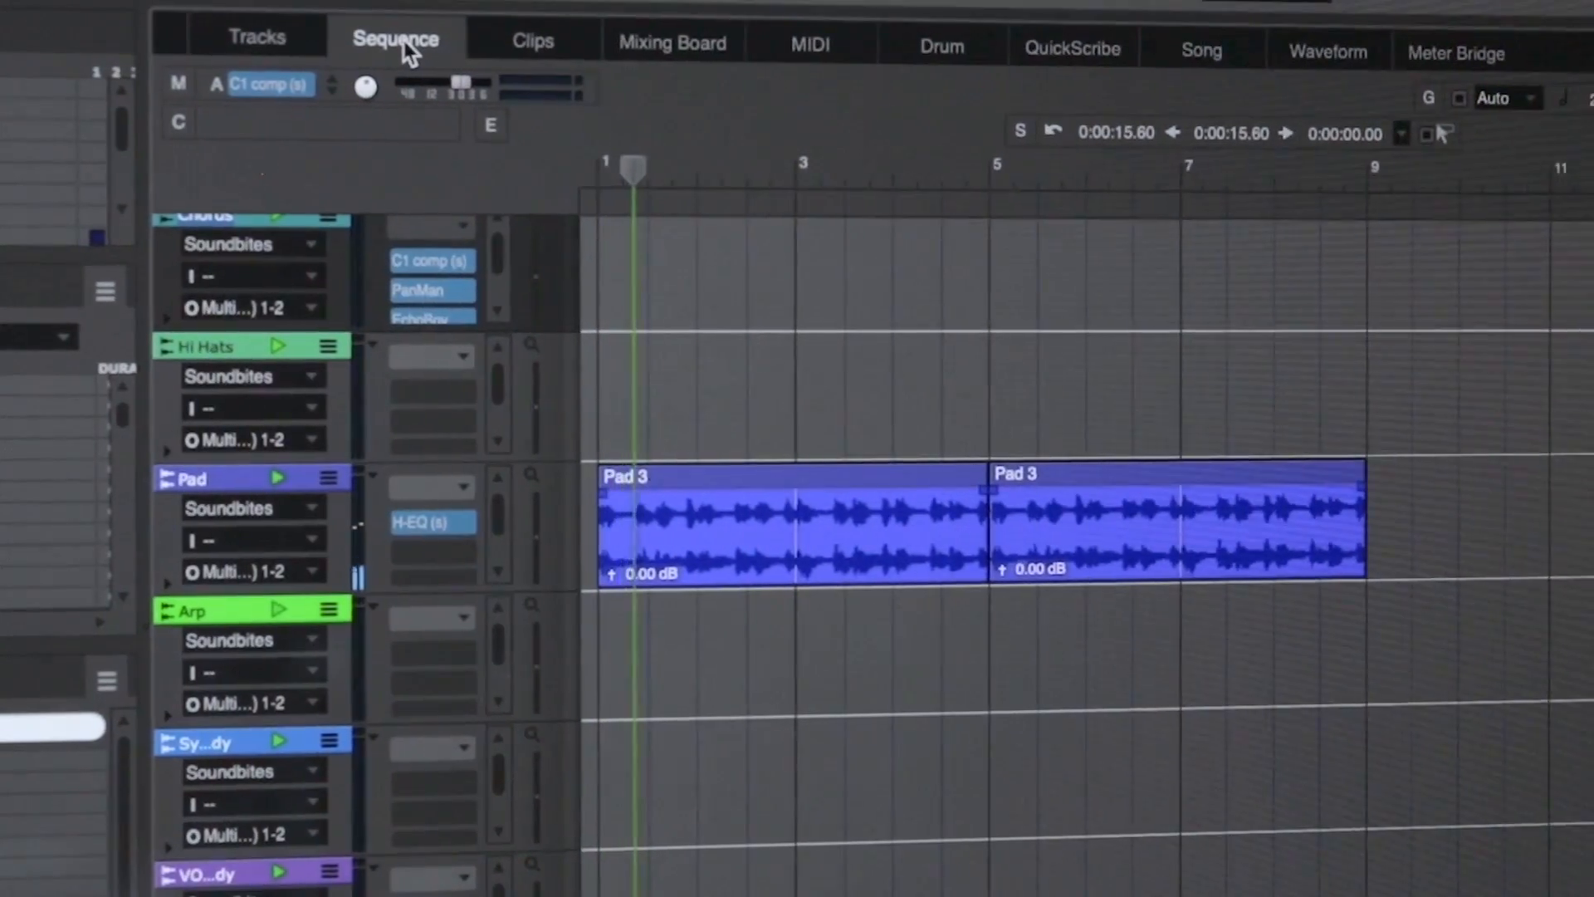
left_click(530, 41)
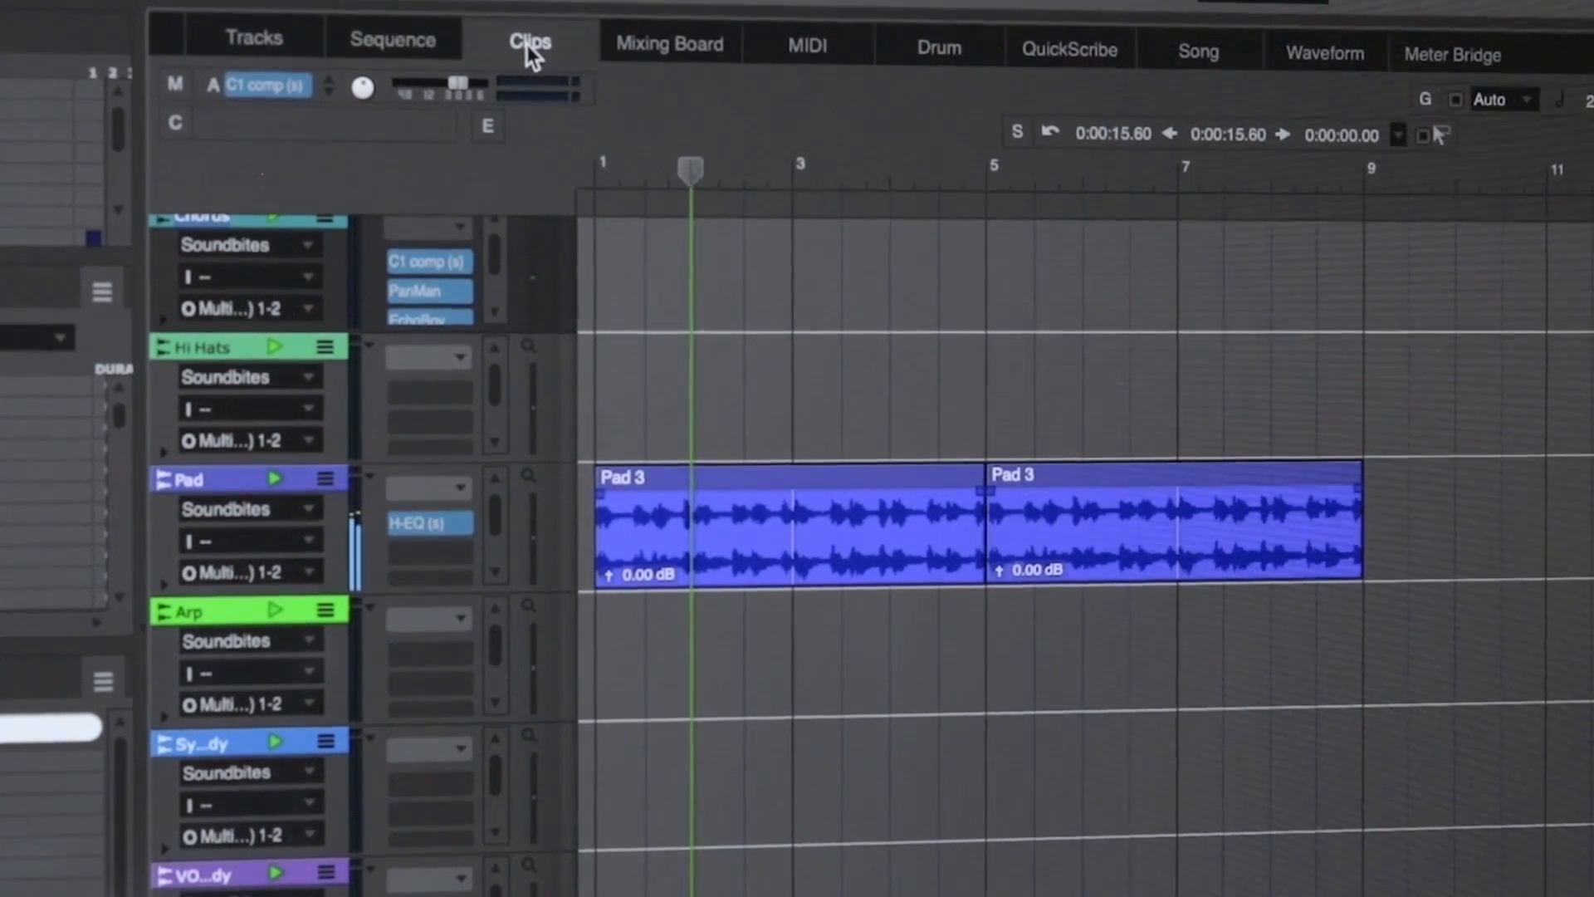
left_click(529, 41)
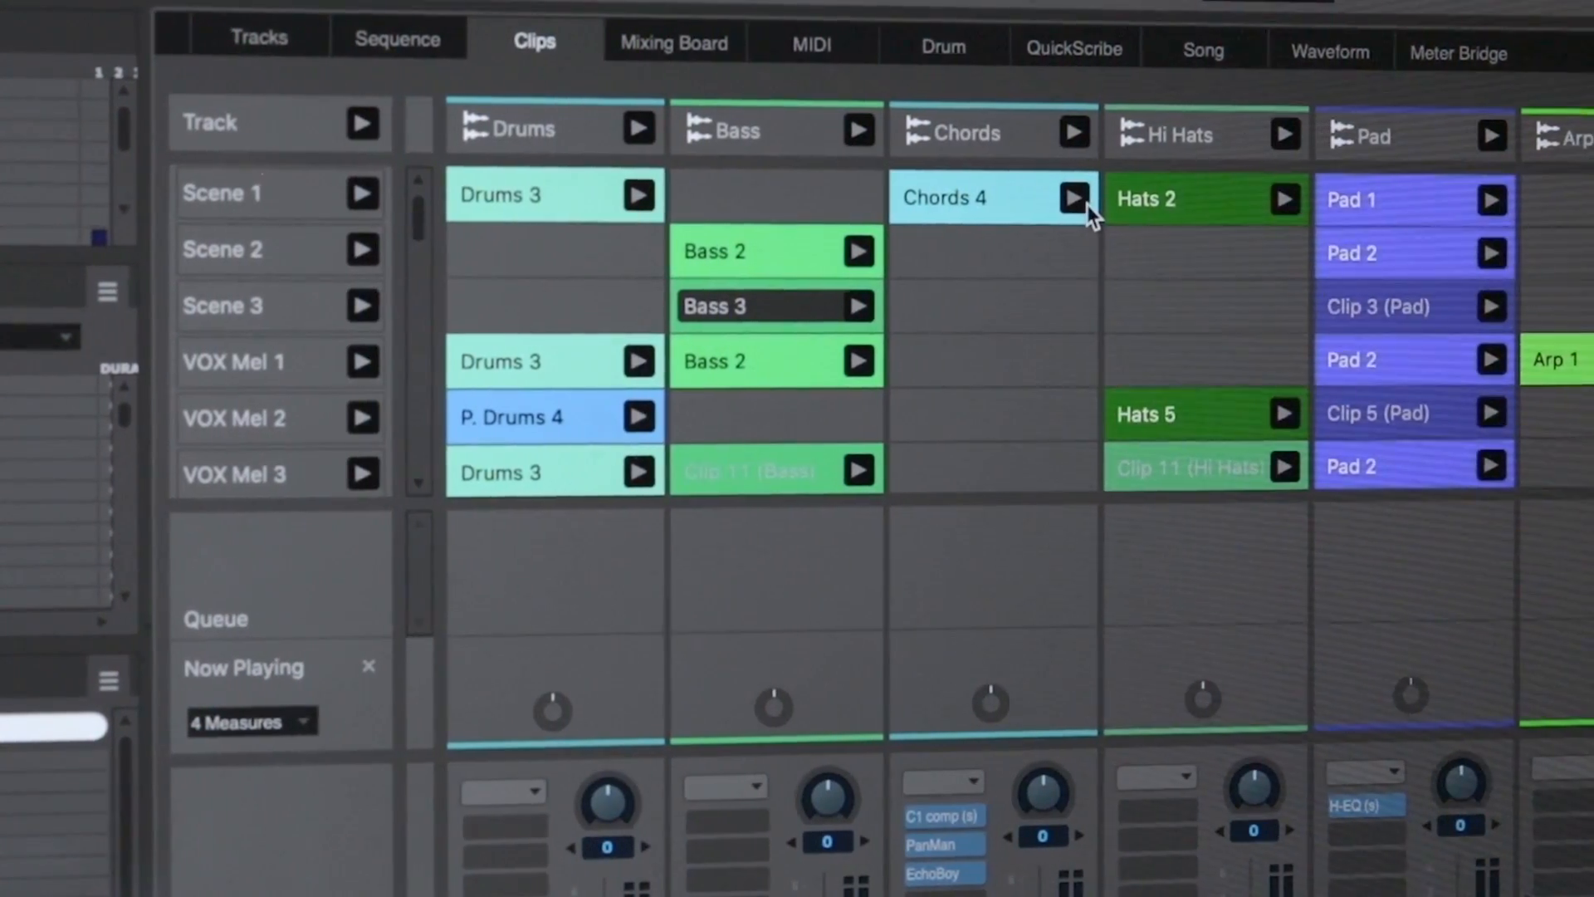
left_click(1073, 198)
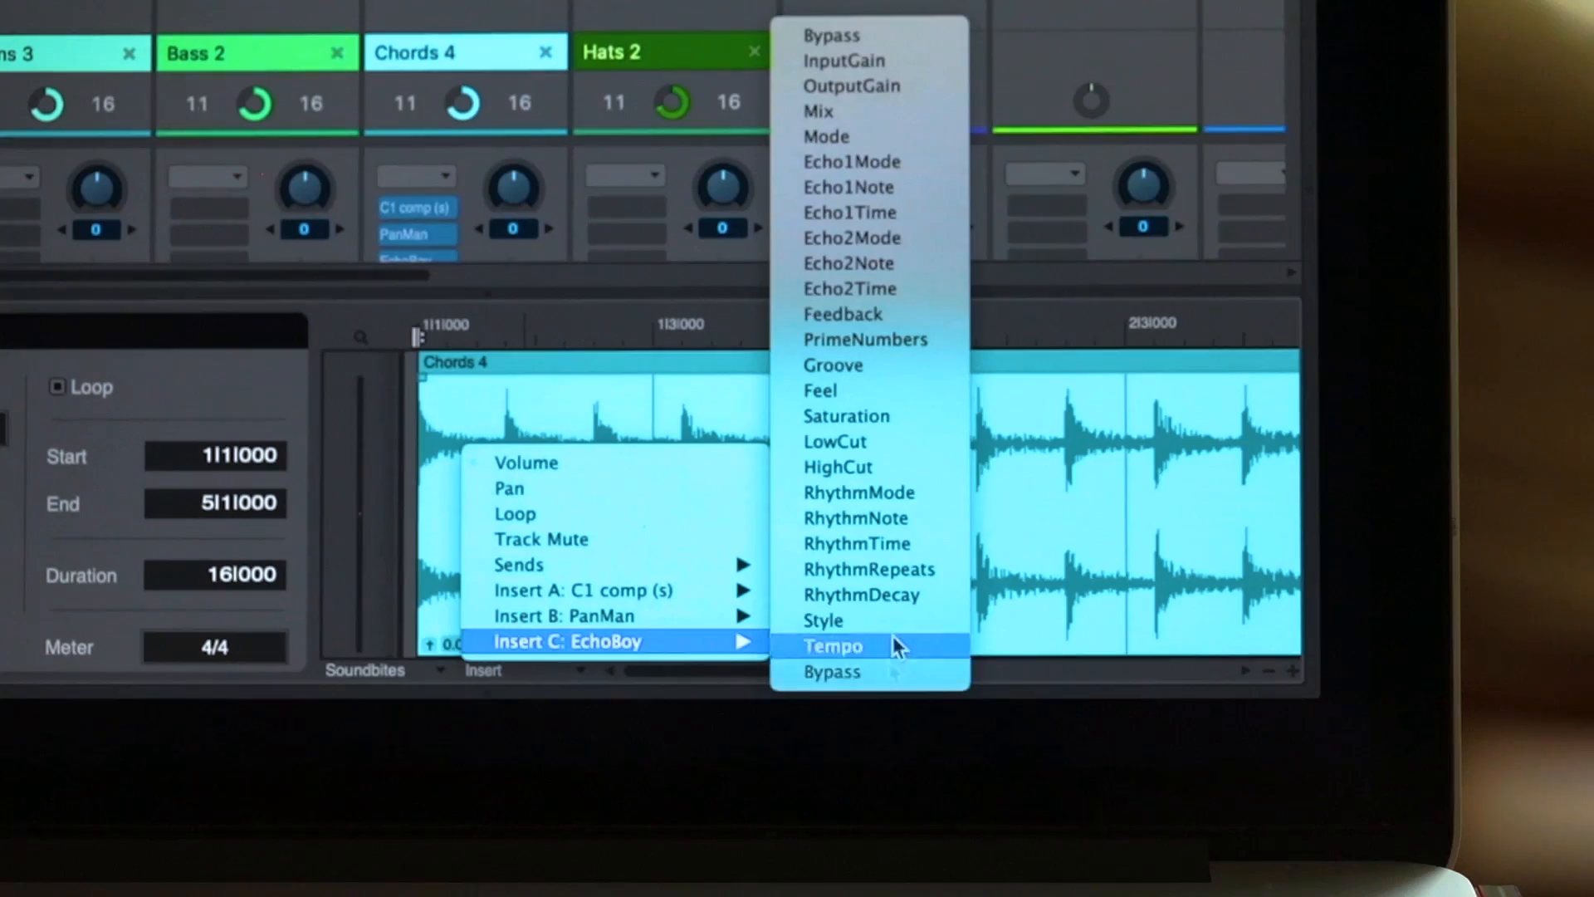
- Show Insert C: EchoBoy > Tempo as the Chords 4 clip's automation
left_click(833, 646)
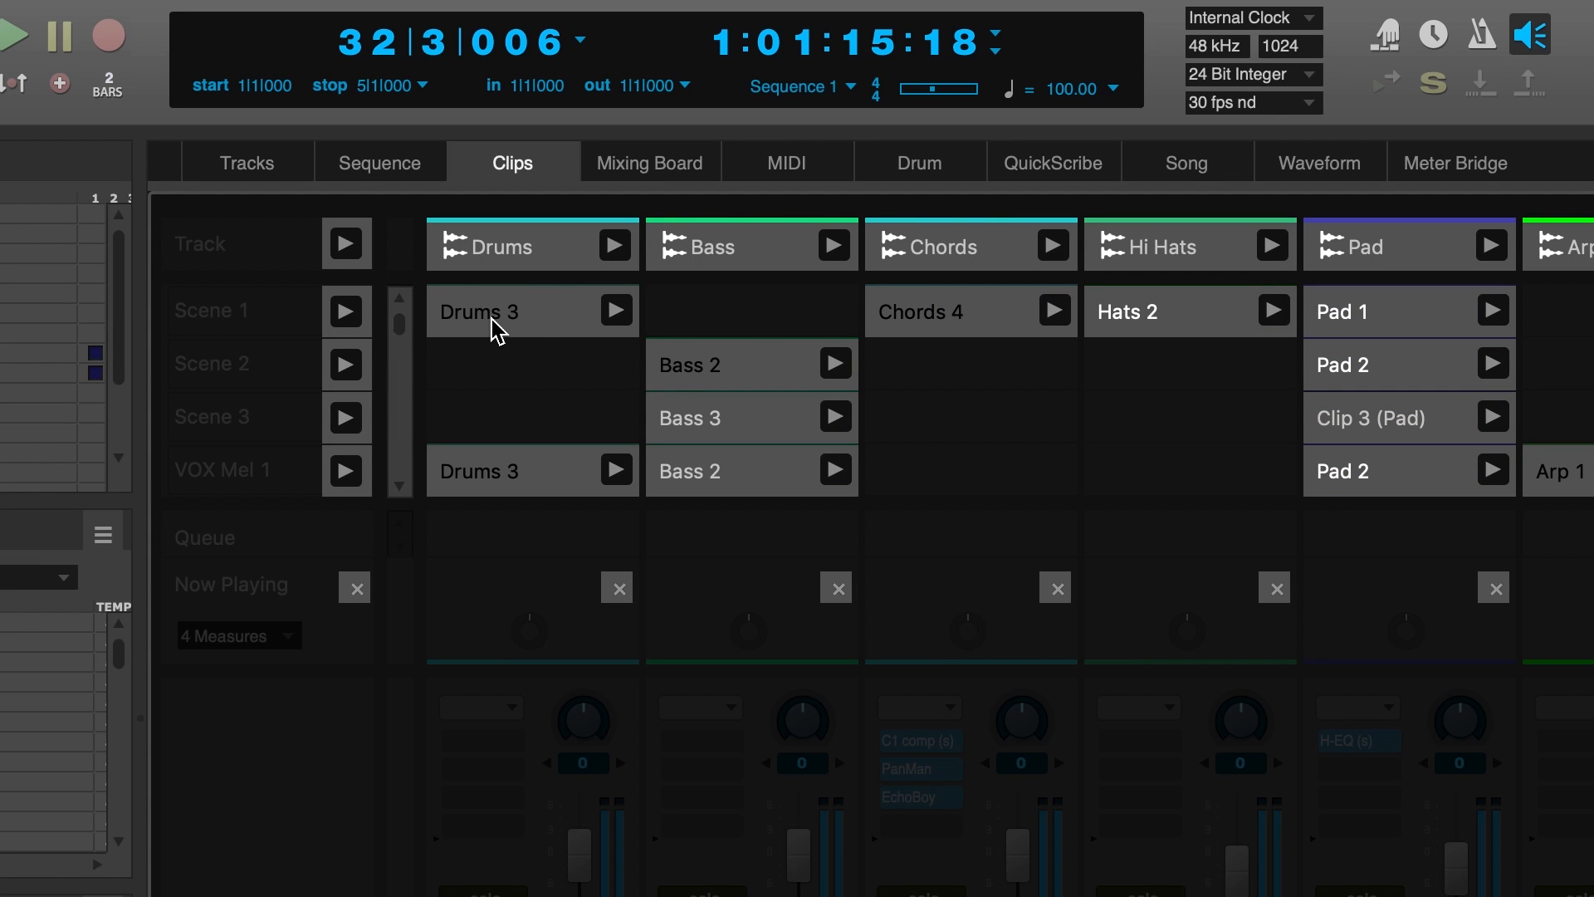
left_click(498, 311)
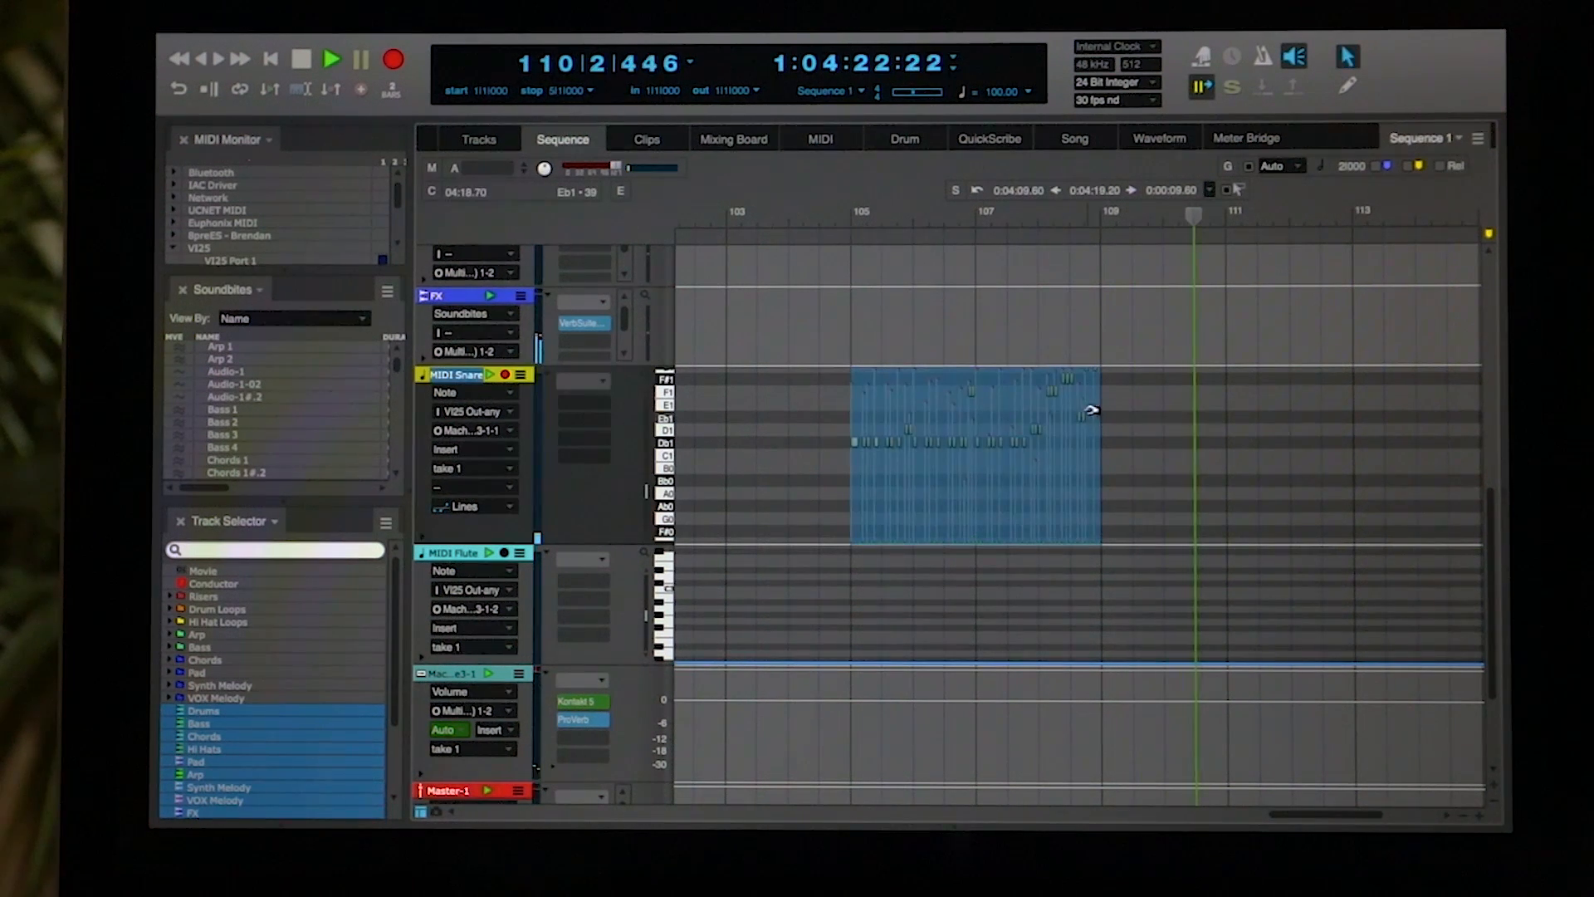
- Return to the Clips window and solo the MIDI Snare track's mixer strip
left_click(646, 139)
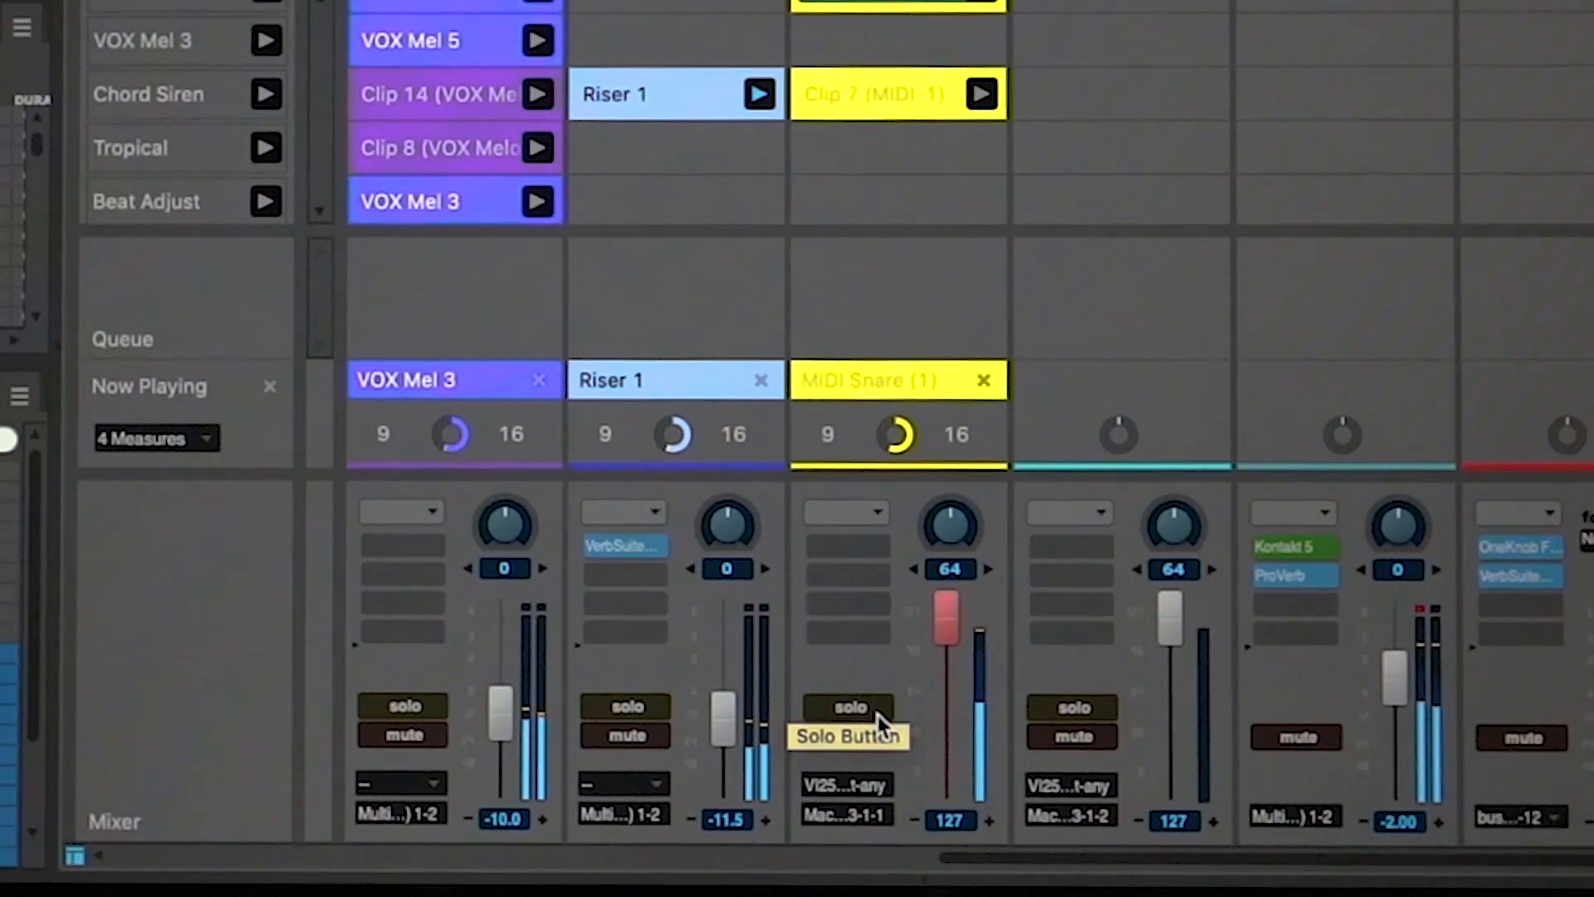
left_click(848, 706)
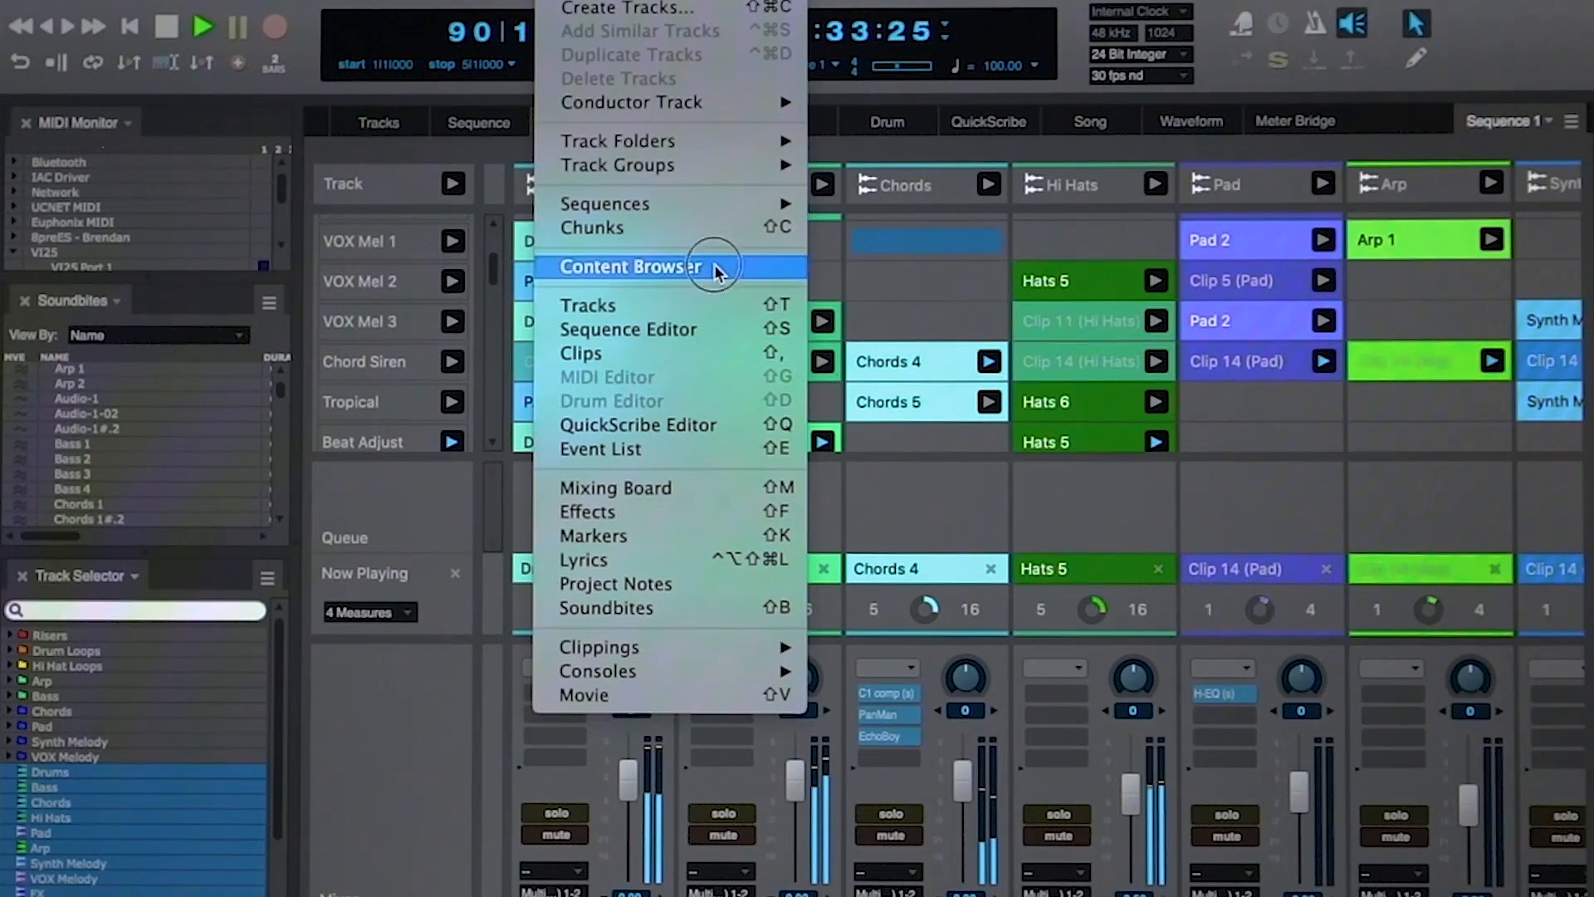
- Open the Content Browser and list Instruments, Audio Files and Effects in turn
left_click(630, 266)
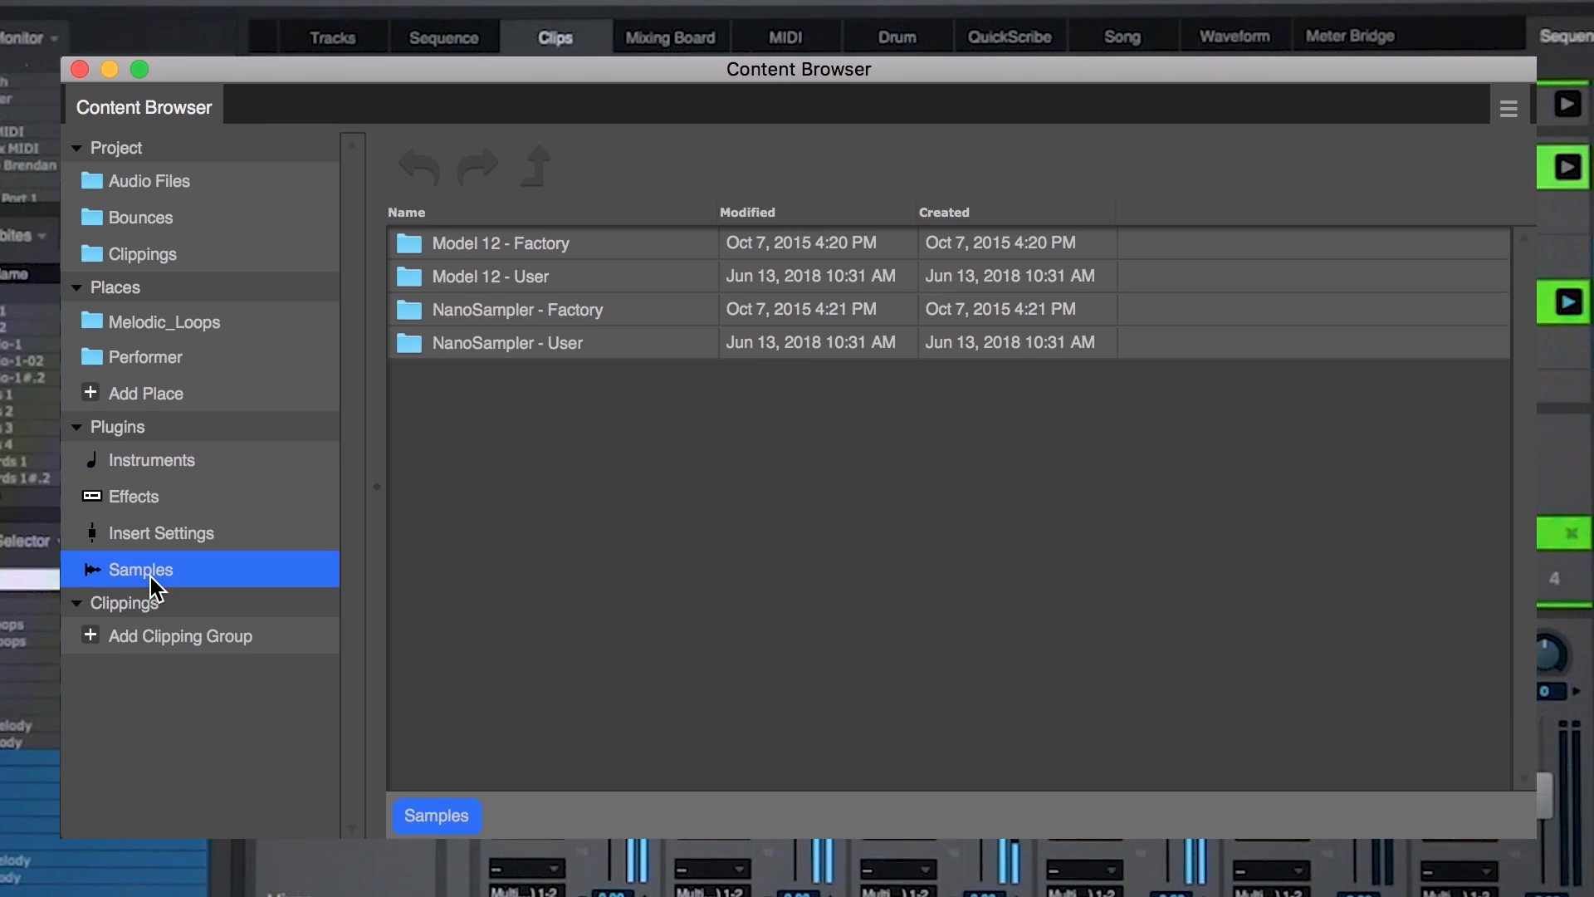
left_click(153, 459)
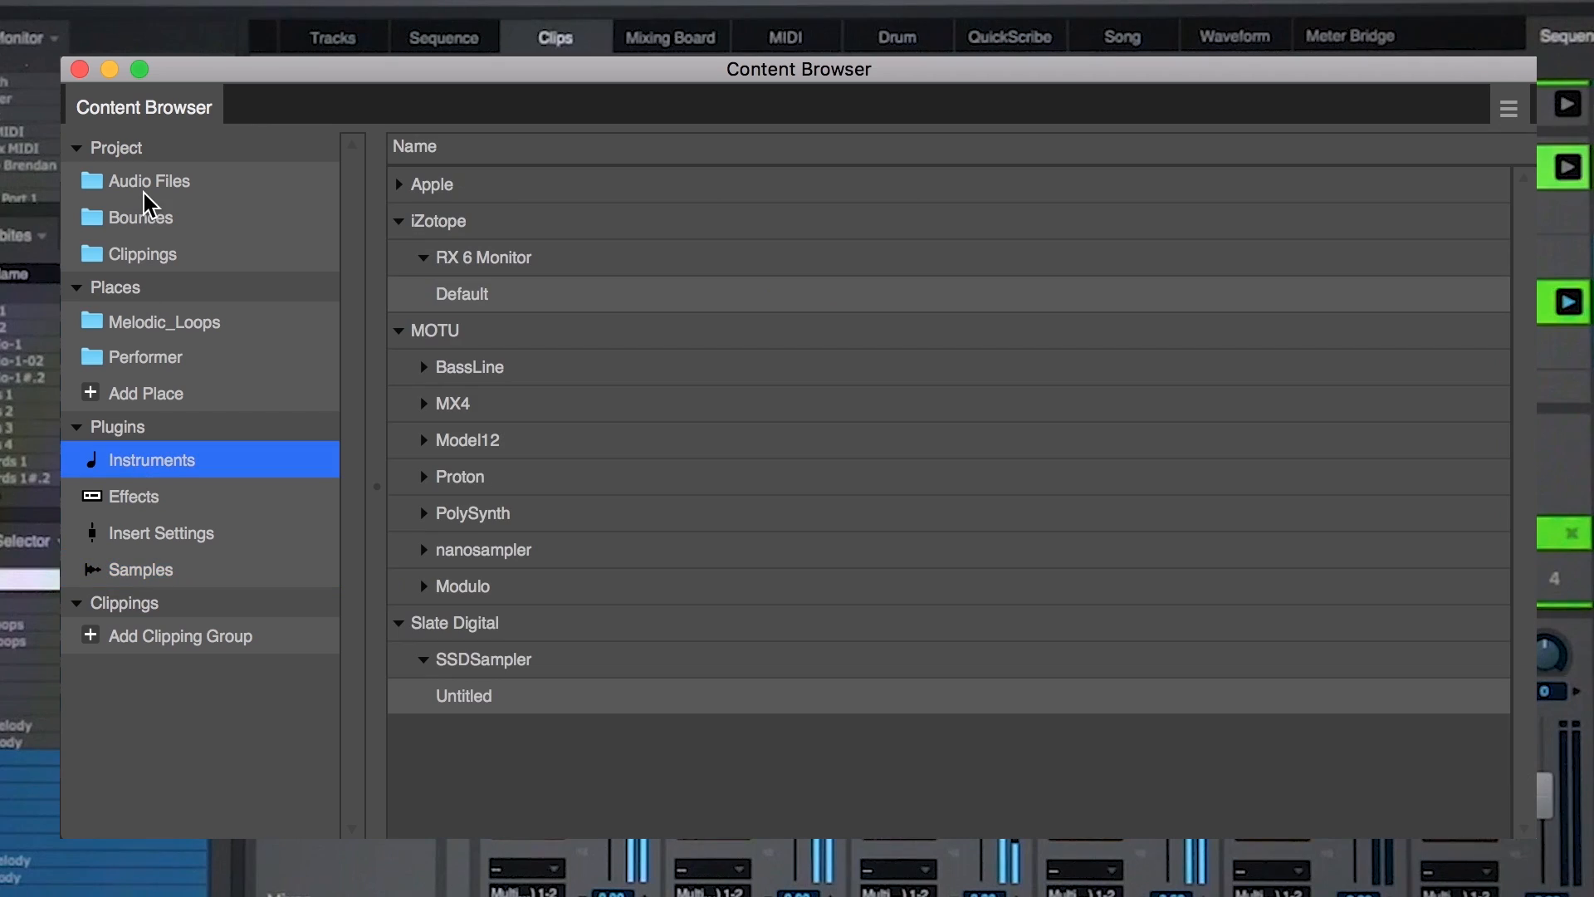
left_click(147, 180)
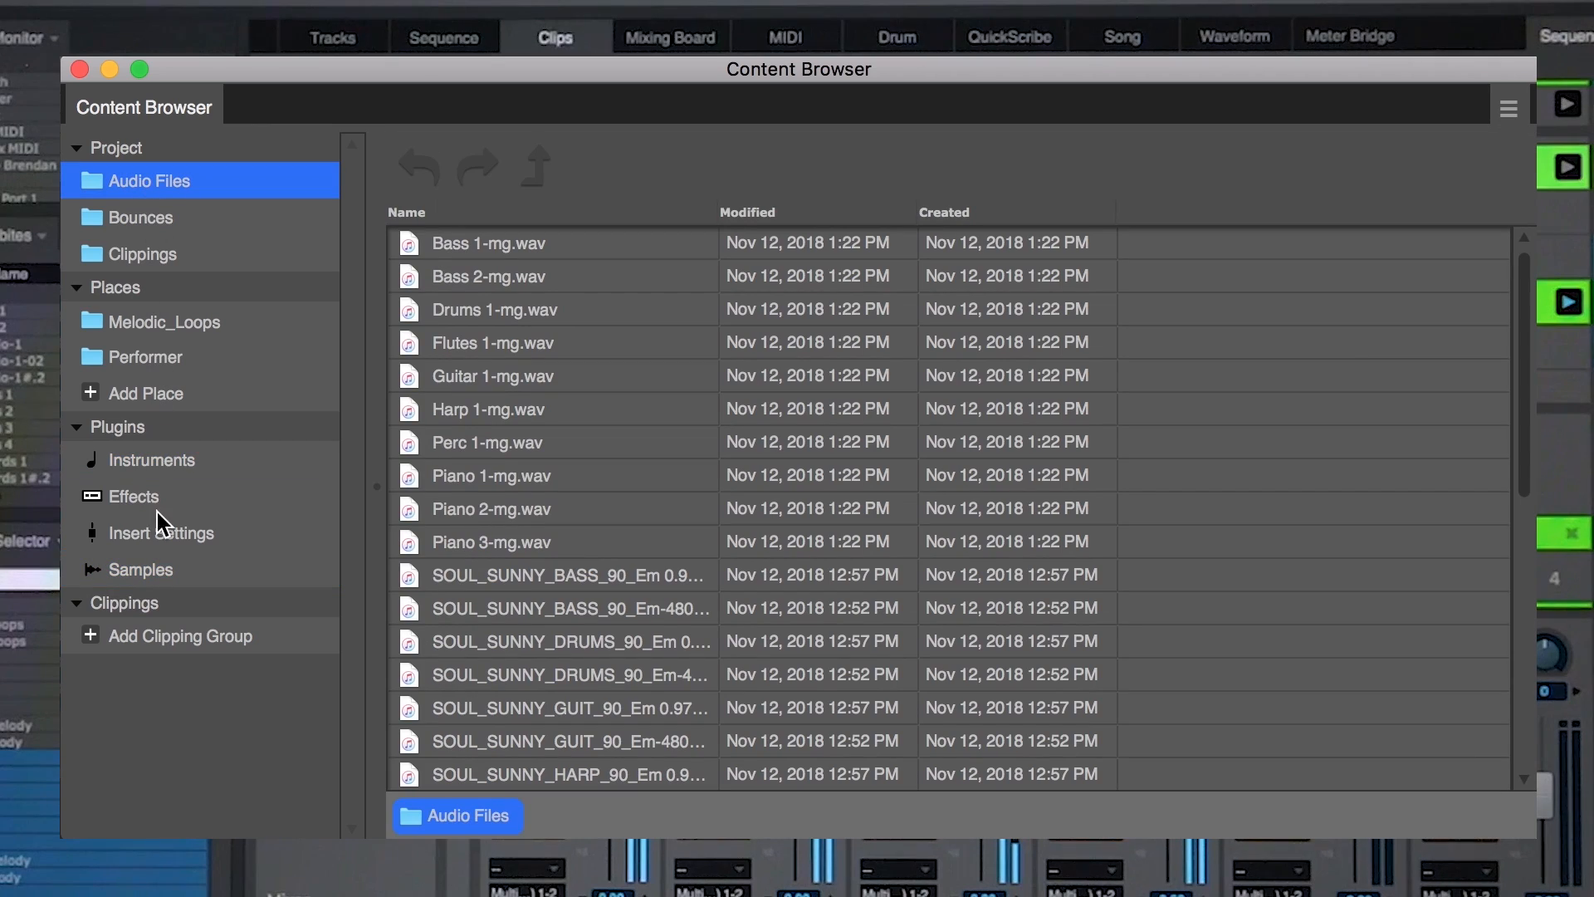
left_click(159, 534)
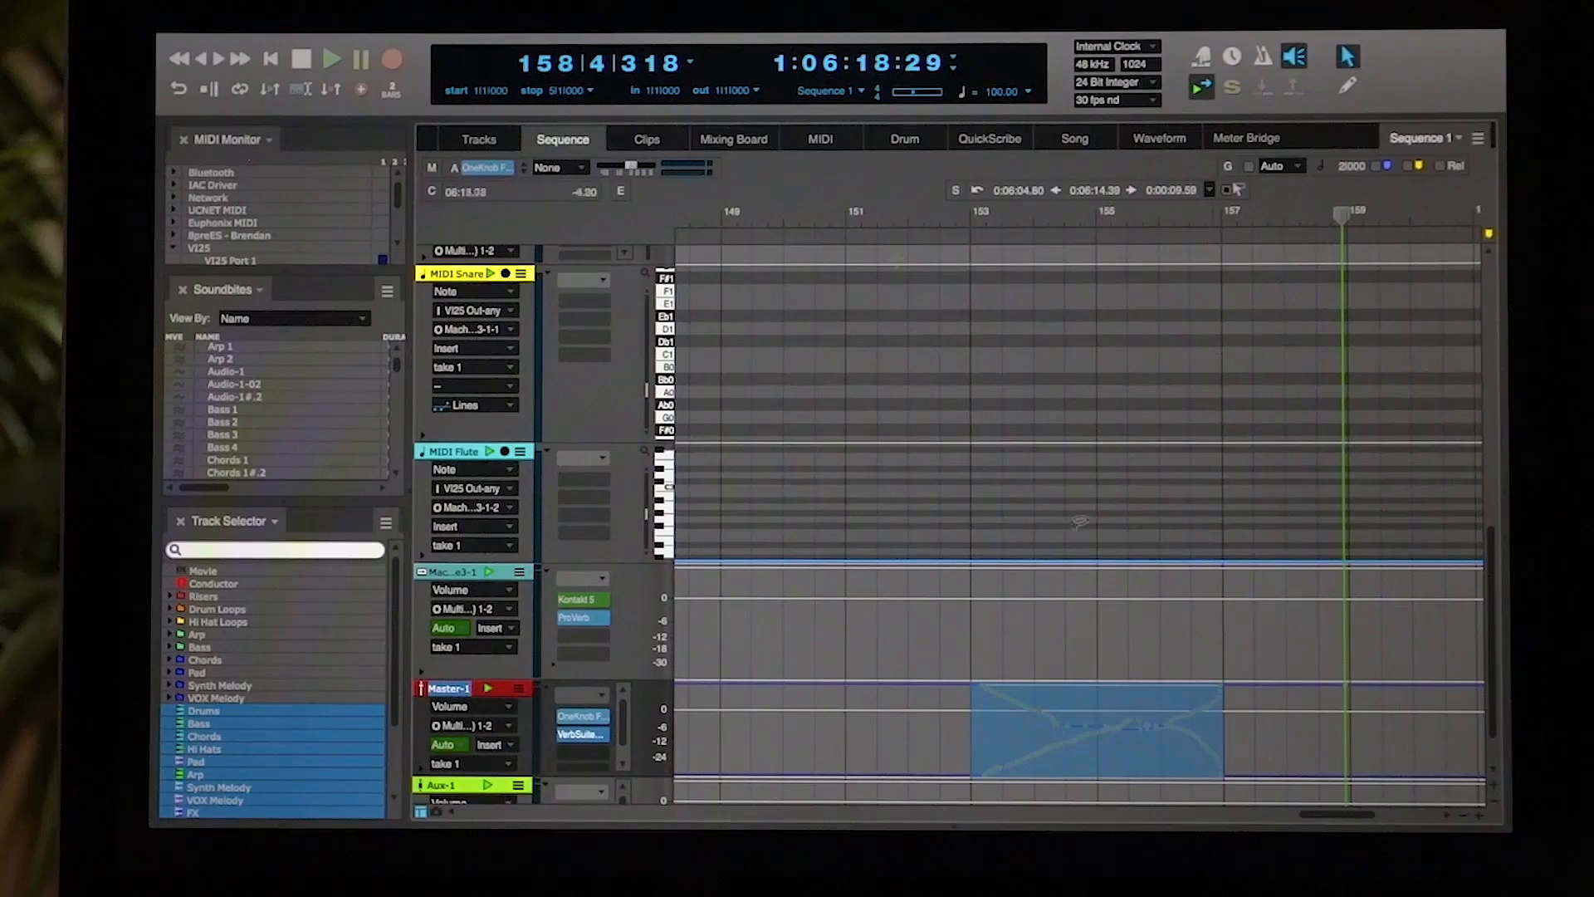
- Queue the Filter Sweep clip in the Master-1 column to play
left_click(647, 139)
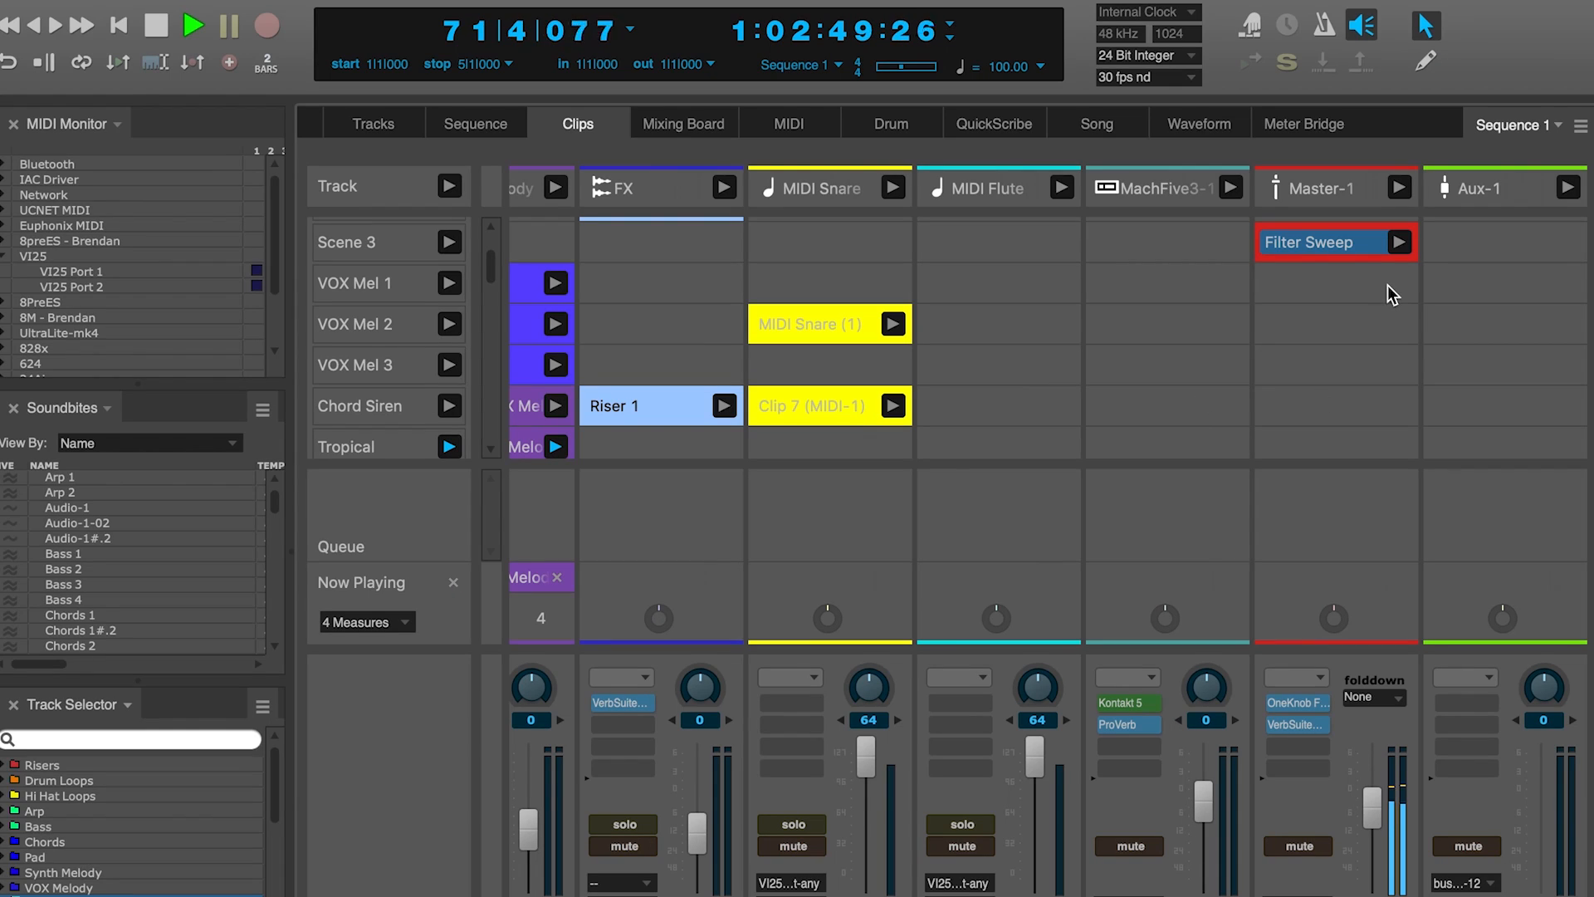
left_click(1400, 241)
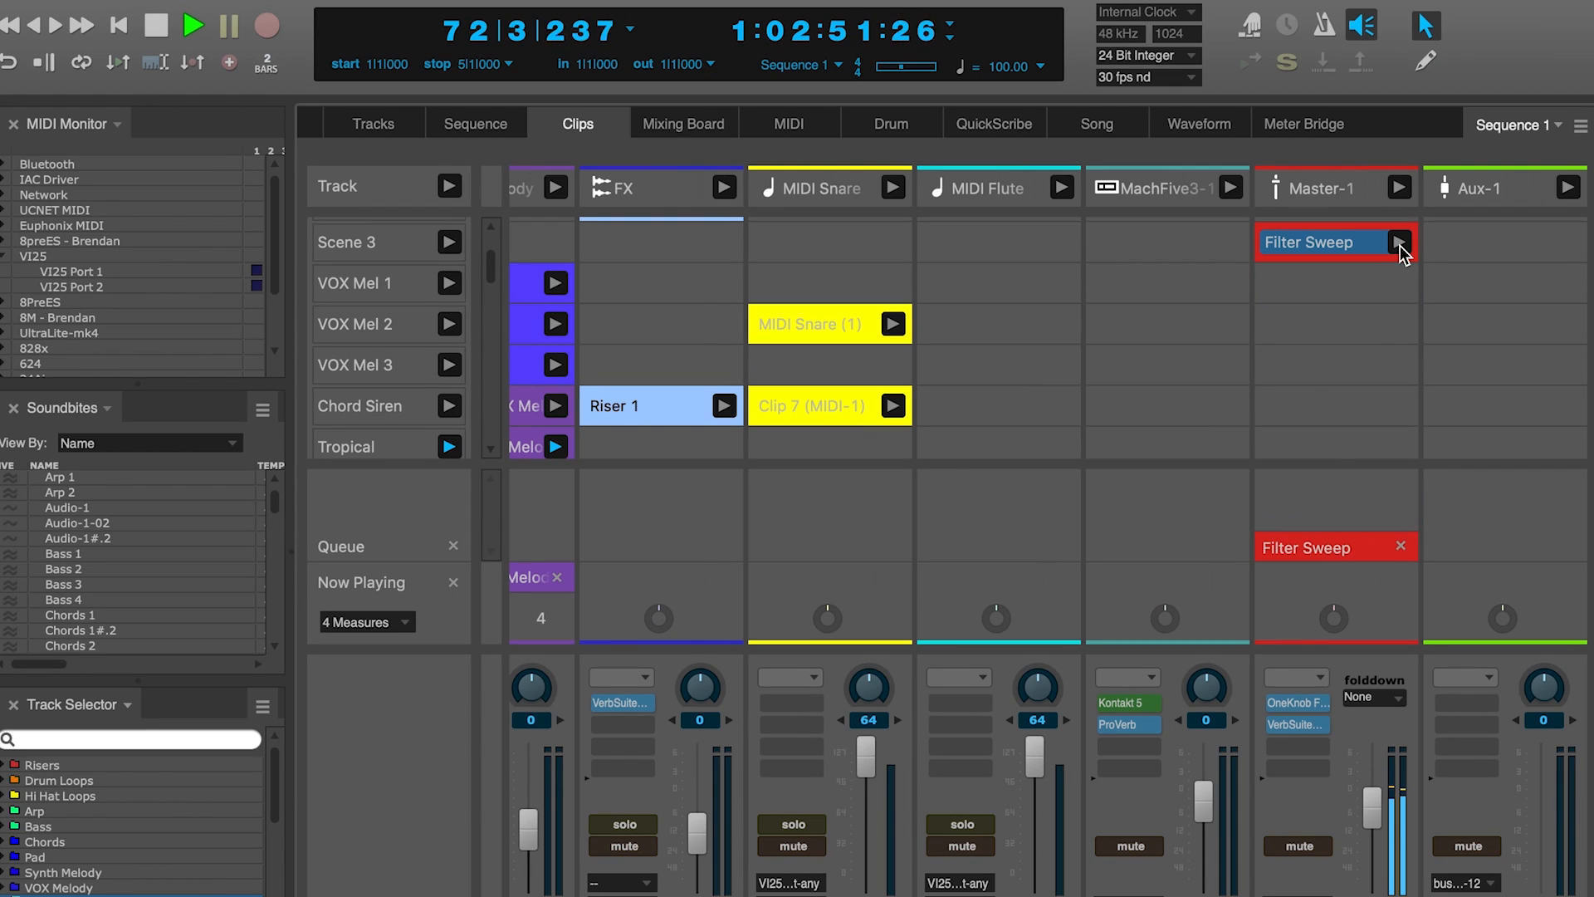